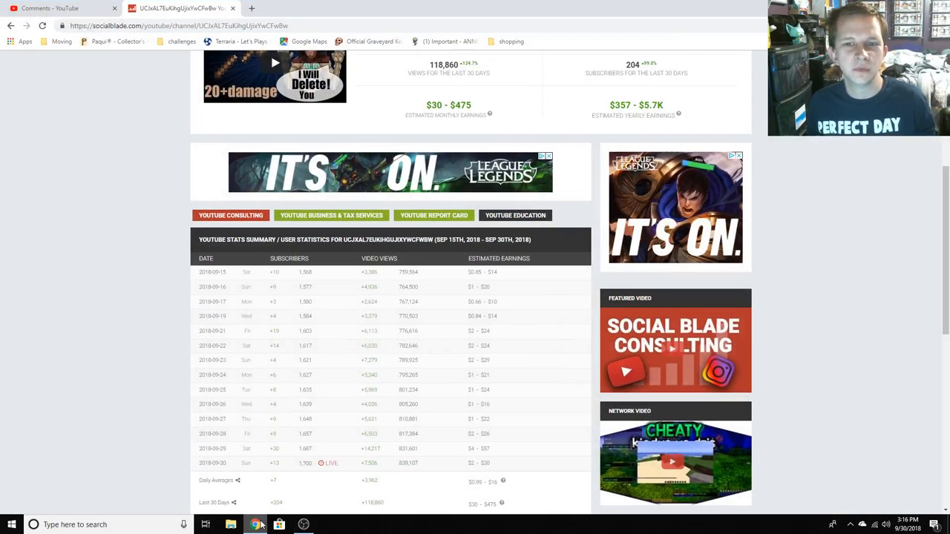
pyautogui.scroll(3)
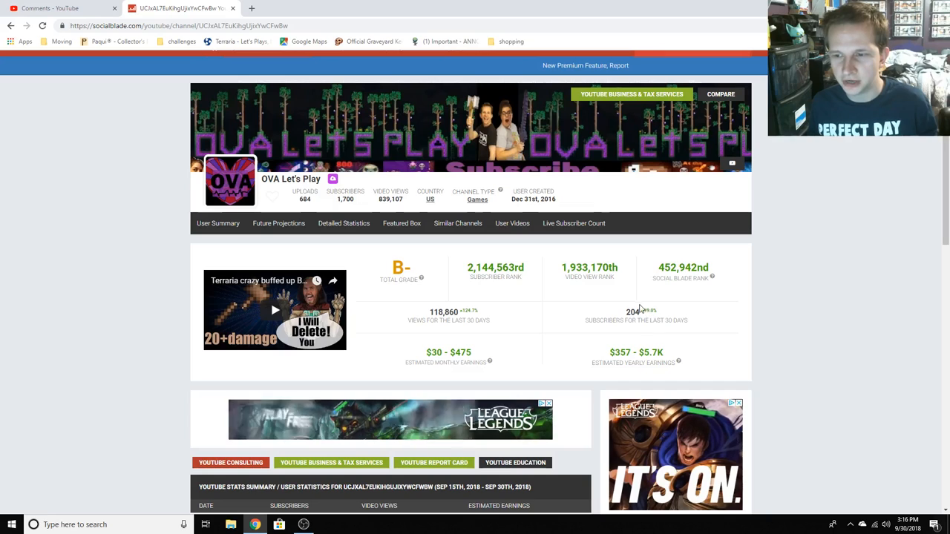
pyautogui.scroll(-3)
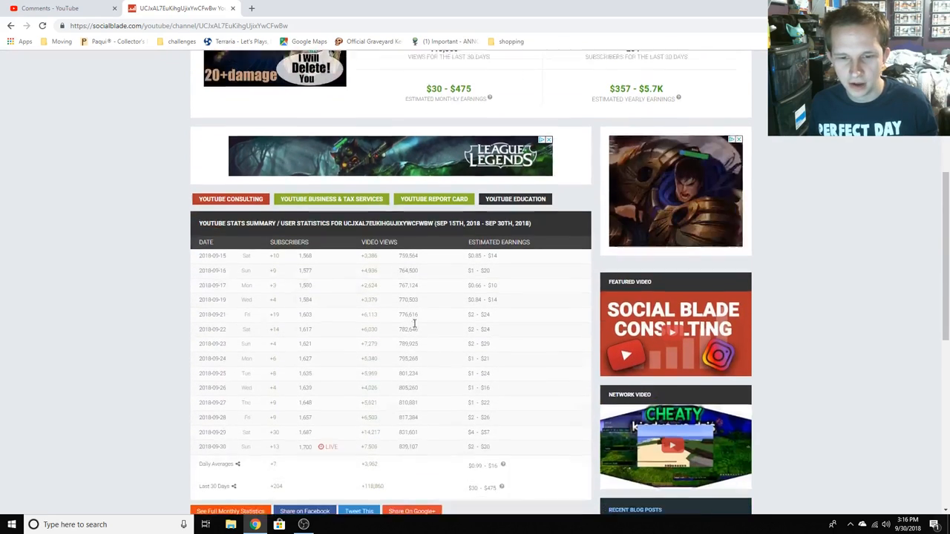
pyautogui.scroll(-3)
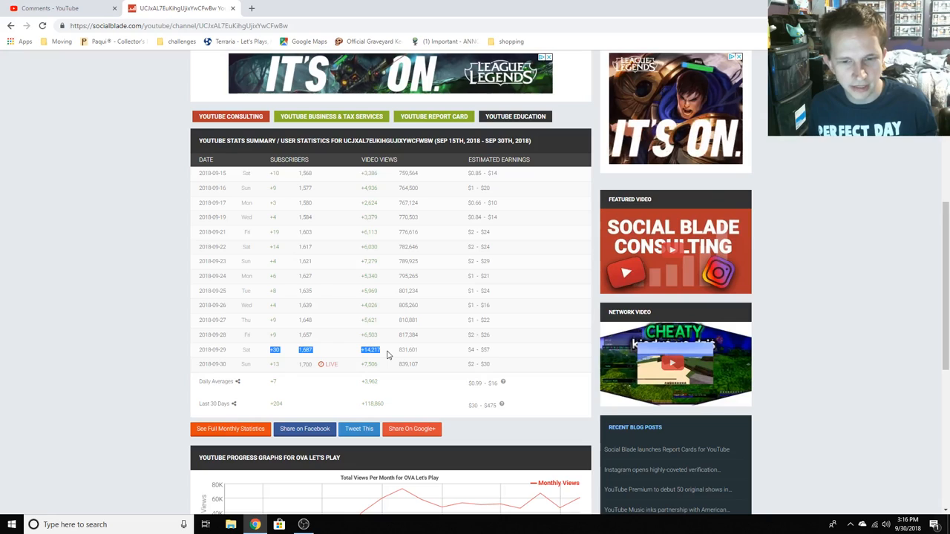
pyautogui.moveTo(394, 354)
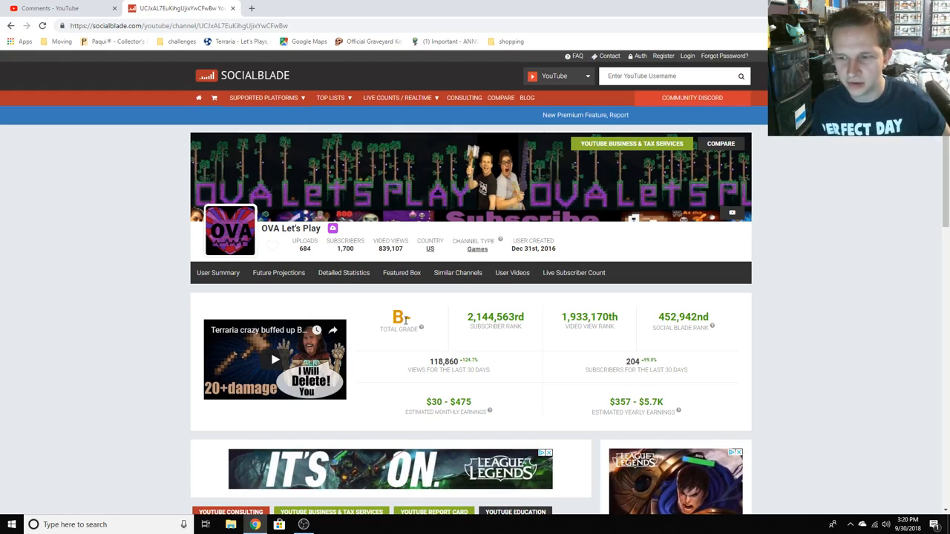
pyautogui.scroll(-3)
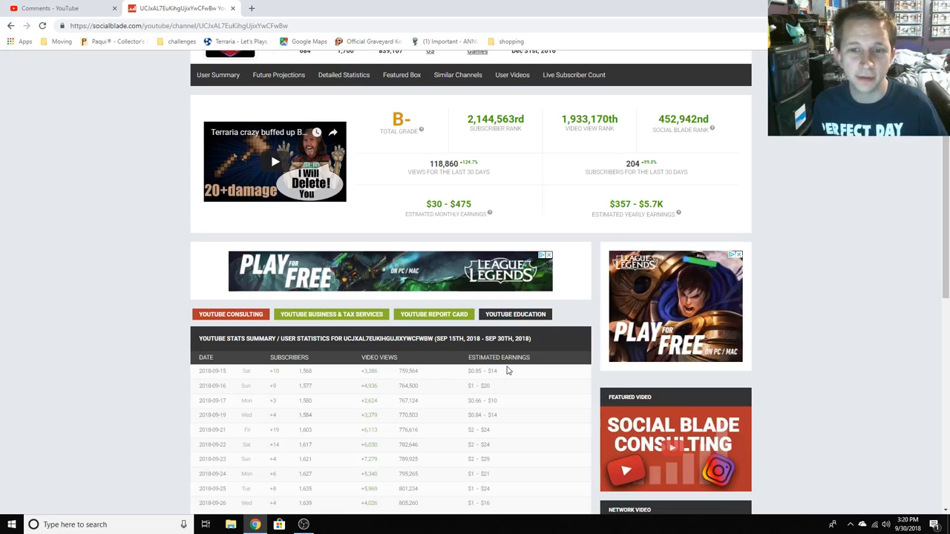